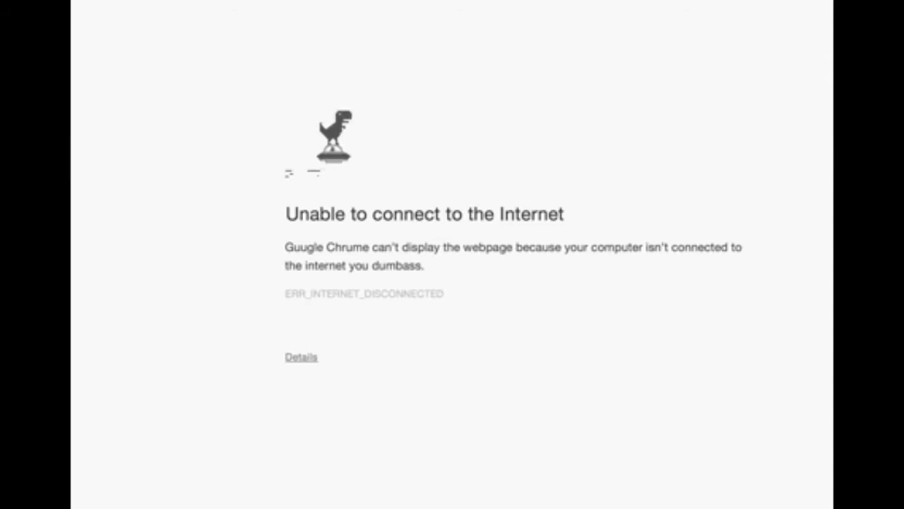
Step: Start the dinosaur game on the offline page and jump once more with Space
key(space)
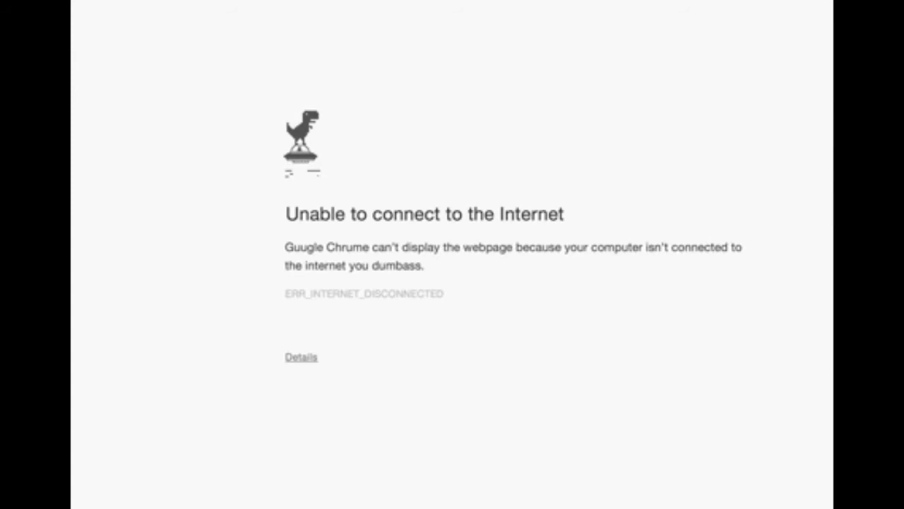
key(space)
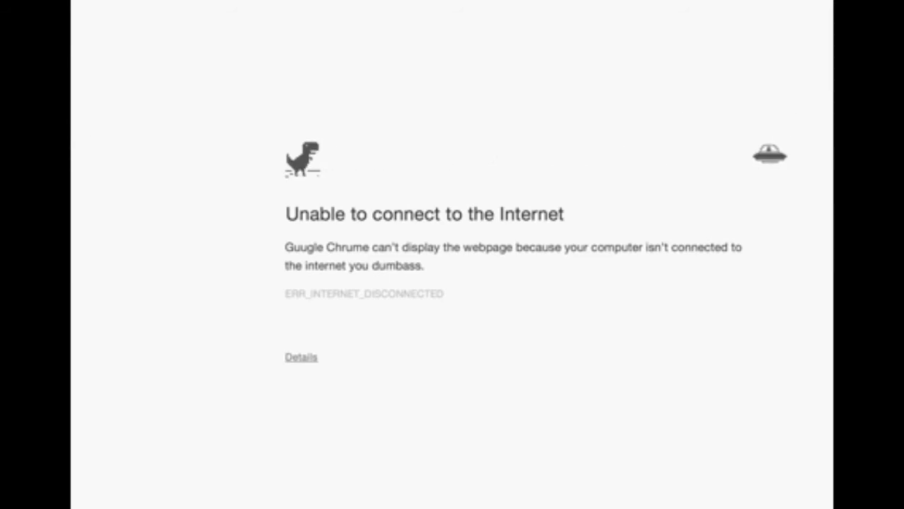
Step: Jump the dinosaur four times to clear the oncoming flying saucers
key(space)
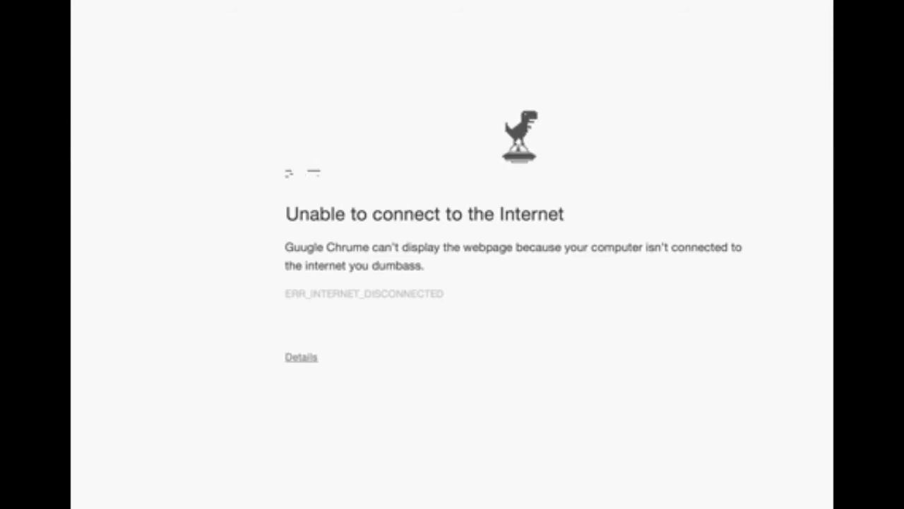
key(space)
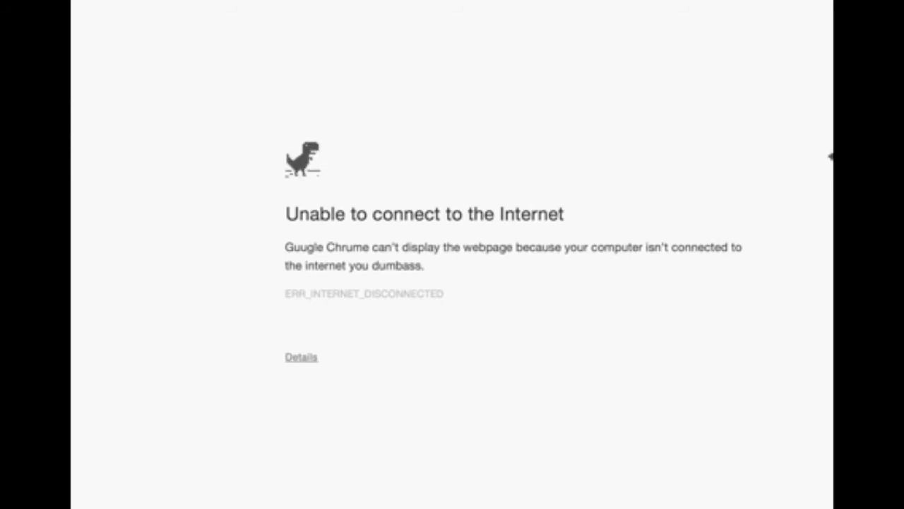
key(space)
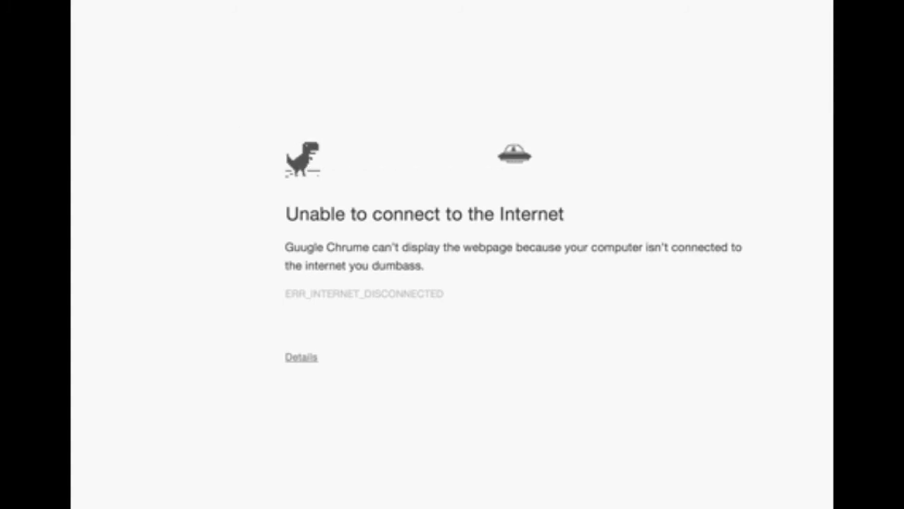
key(space)
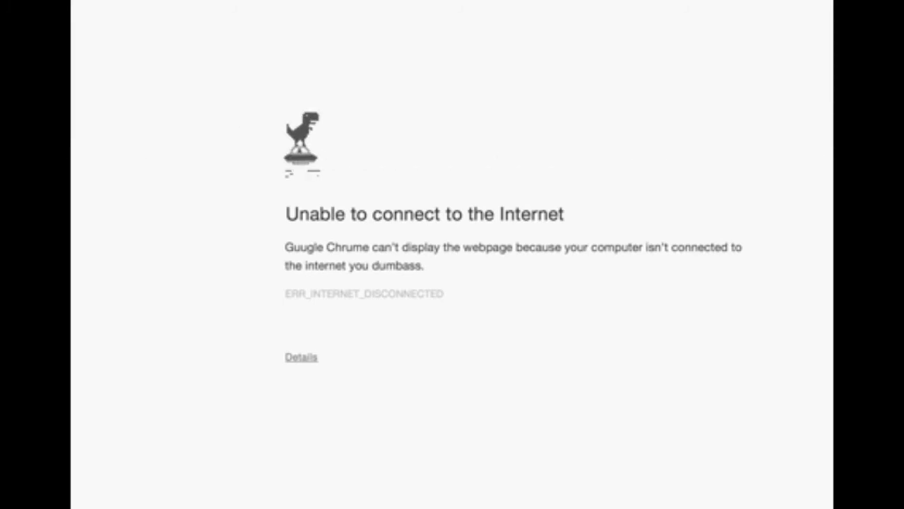